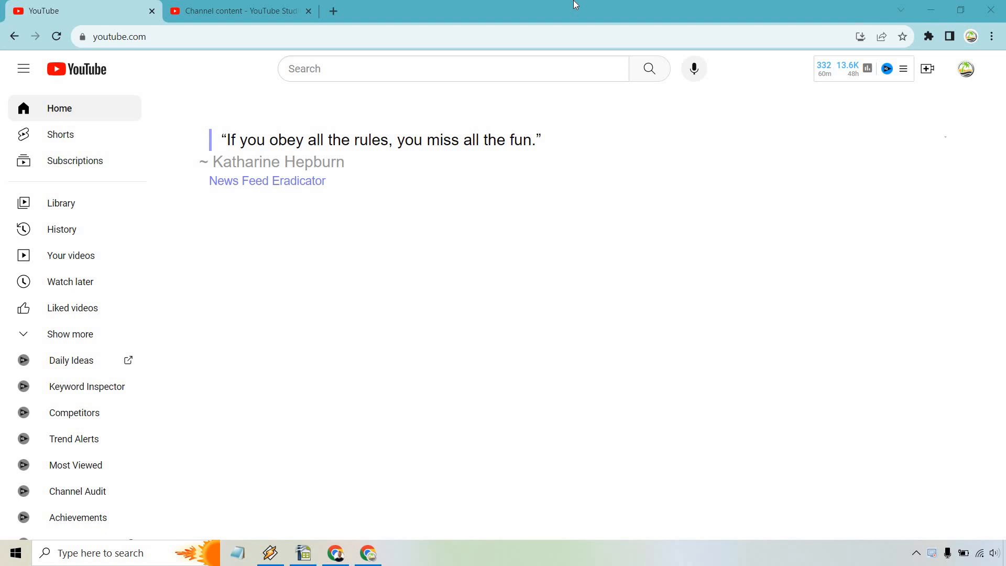
mouse_move(580, 244)
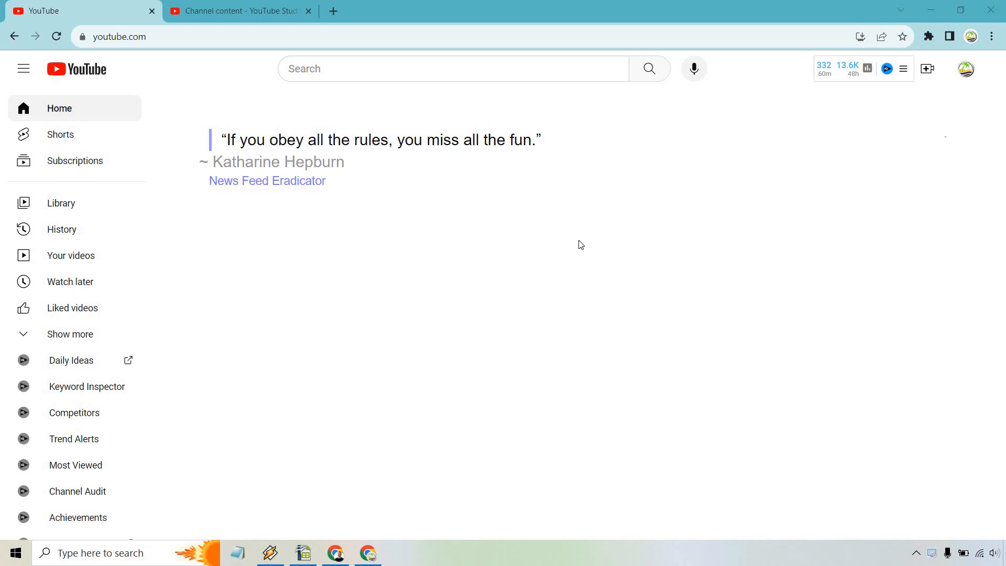
mouse_move(935, 182)
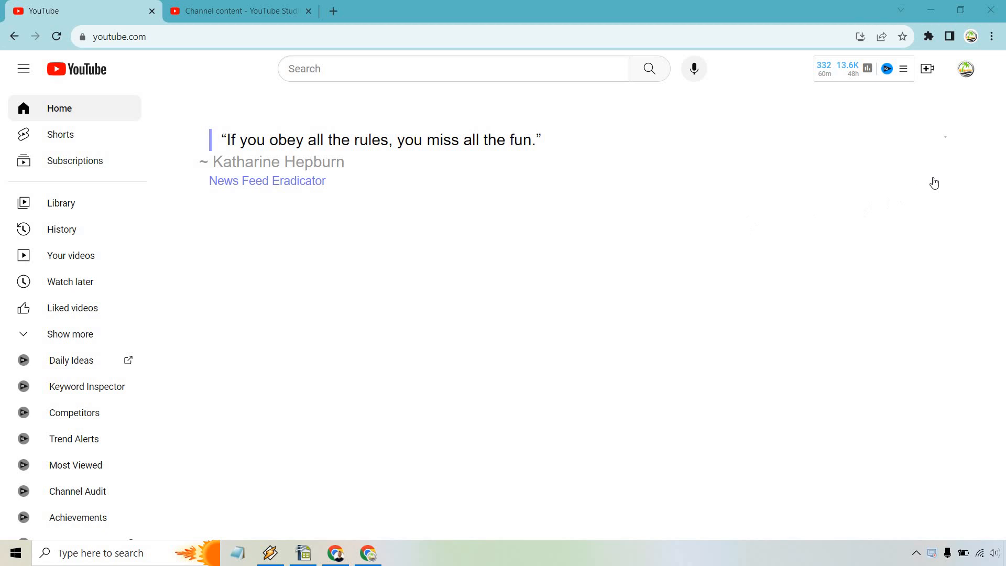
- Bring up the account menu from the profile avatar on the YouTube home page
click(965, 70)
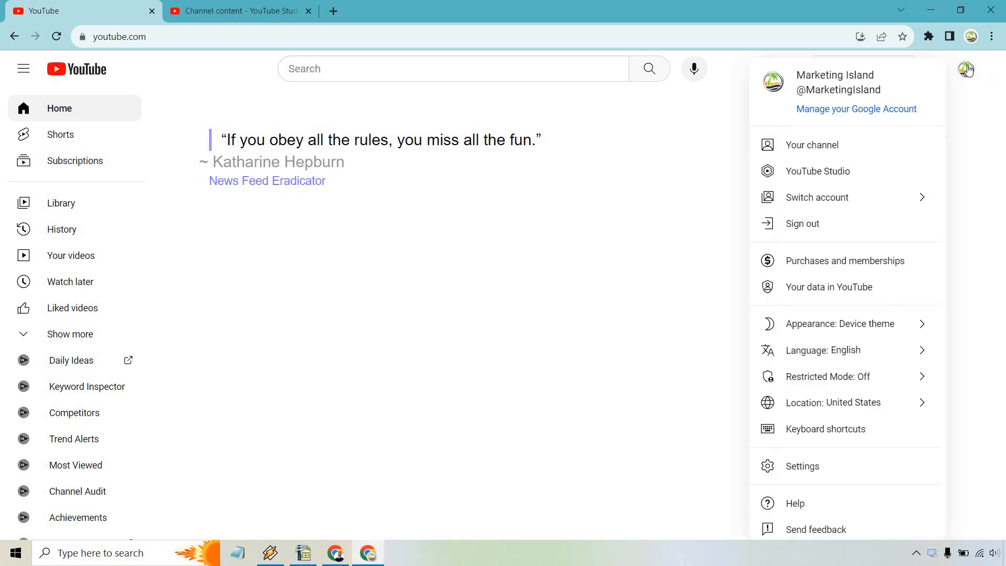
mouse_move(818, 171)
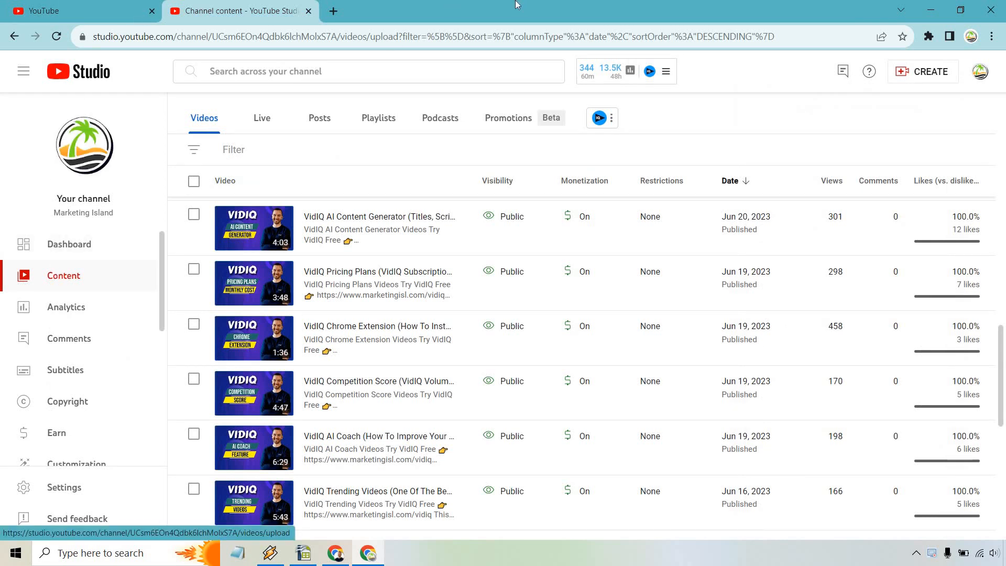
mouse_move(585, 6)
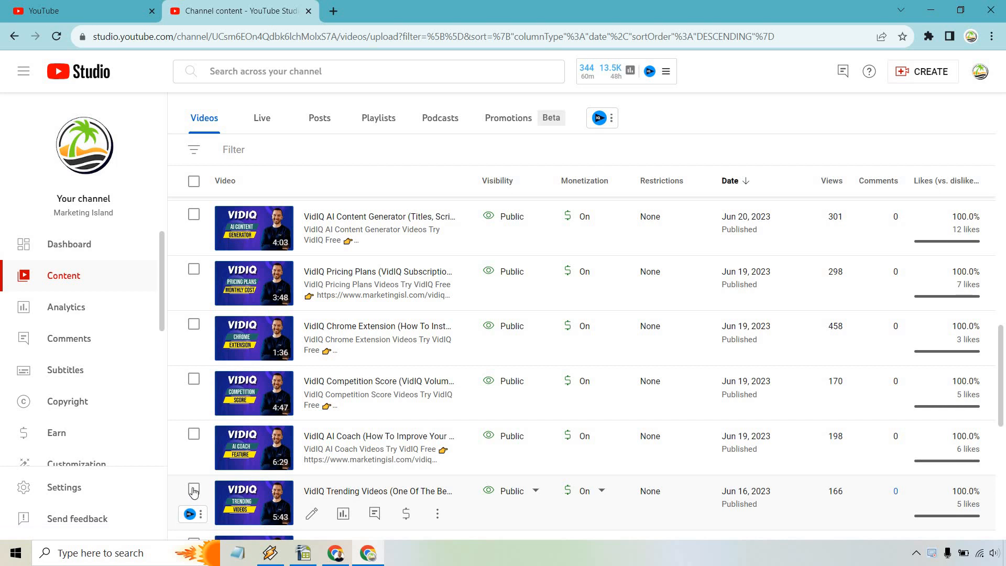
- Select the Jun 16 Trending Videos upload and reveal the extra bulk actions Download and Delete forever
click(194, 491)
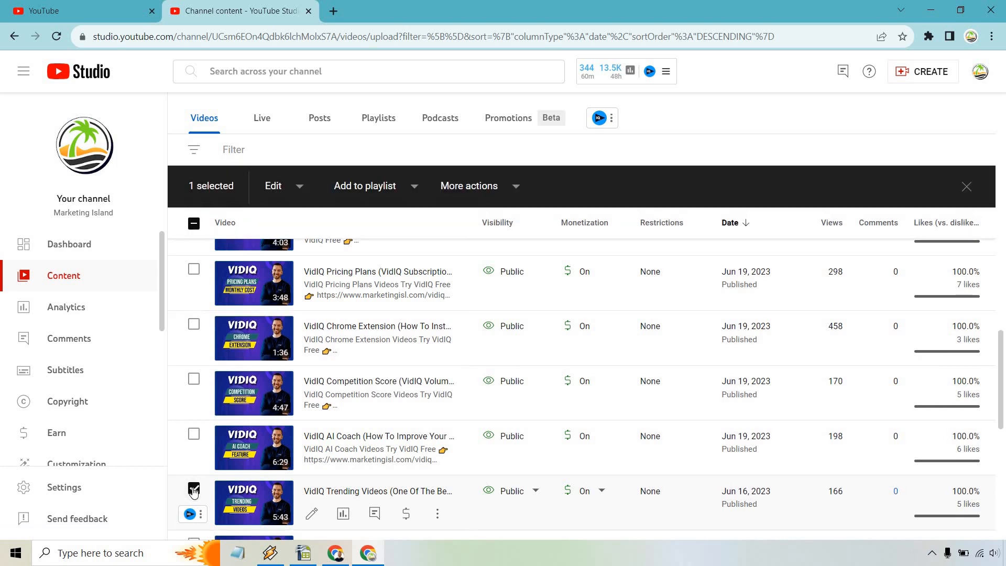
click(194, 491)
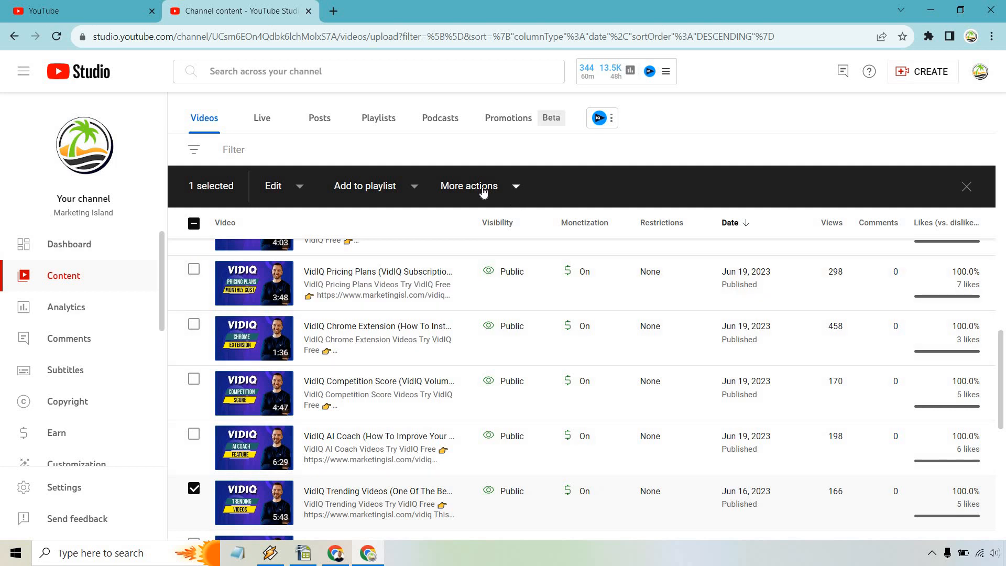
click(469, 186)
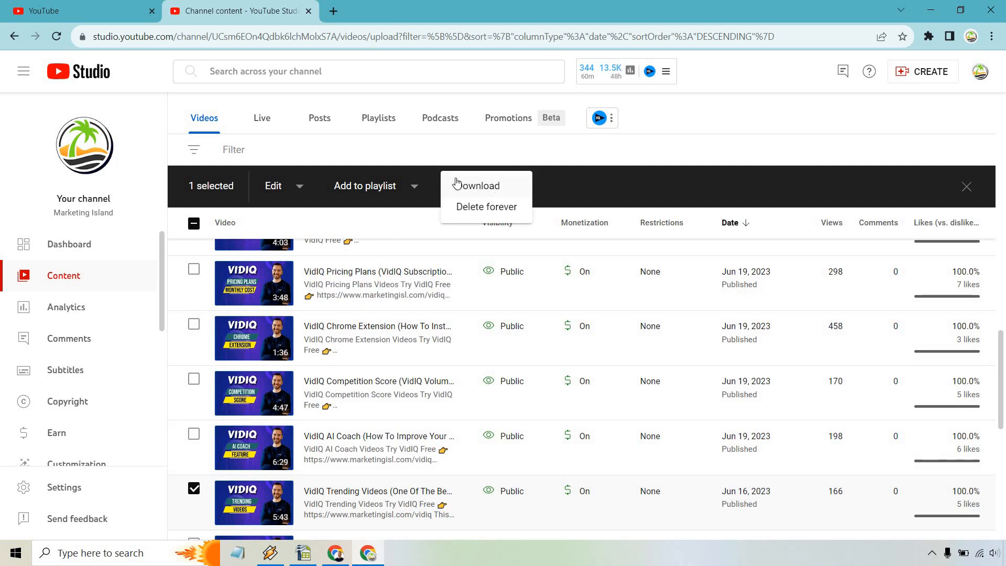
mouse_move(485, 190)
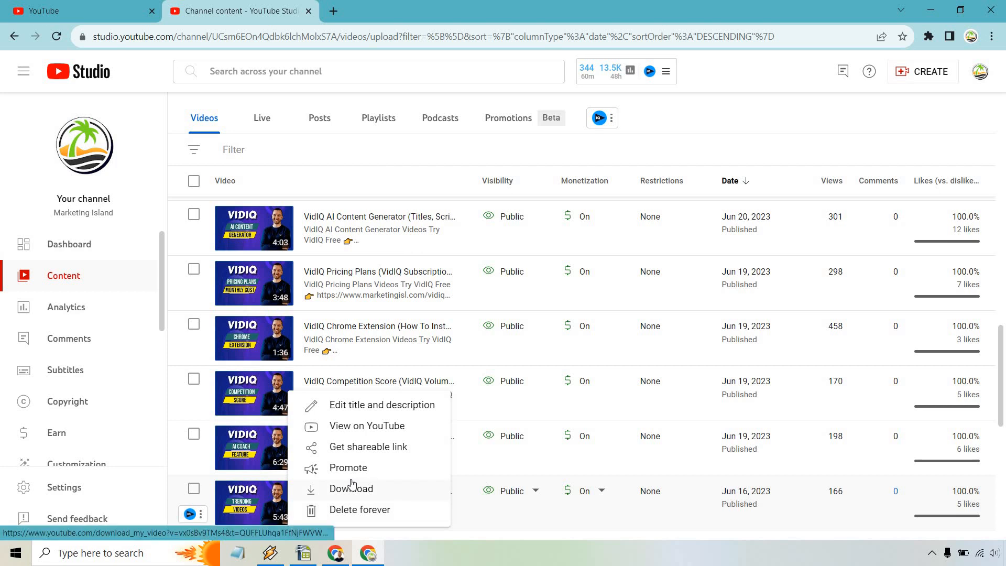
mouse_move(379, 492)
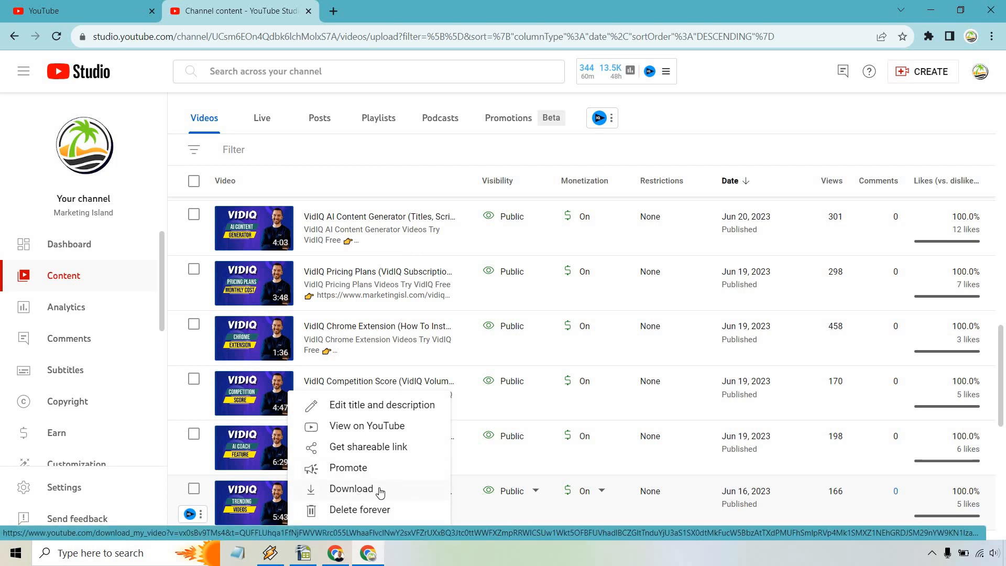
- Start downloading the Trending Videos upload from its three-dot Options menu
click(352, 488)
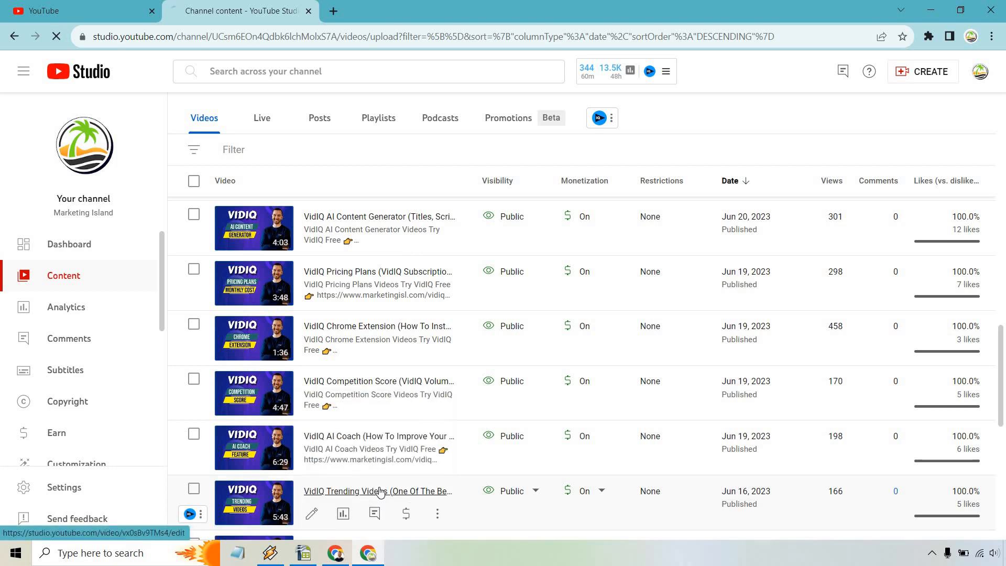